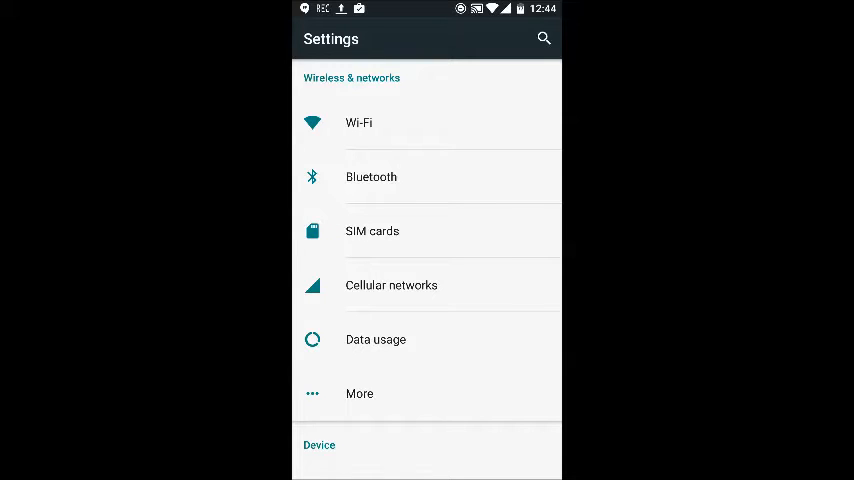
# Browse the About phone information twice, returning to the main settings list each time.
pyautogui.scroll(-3)
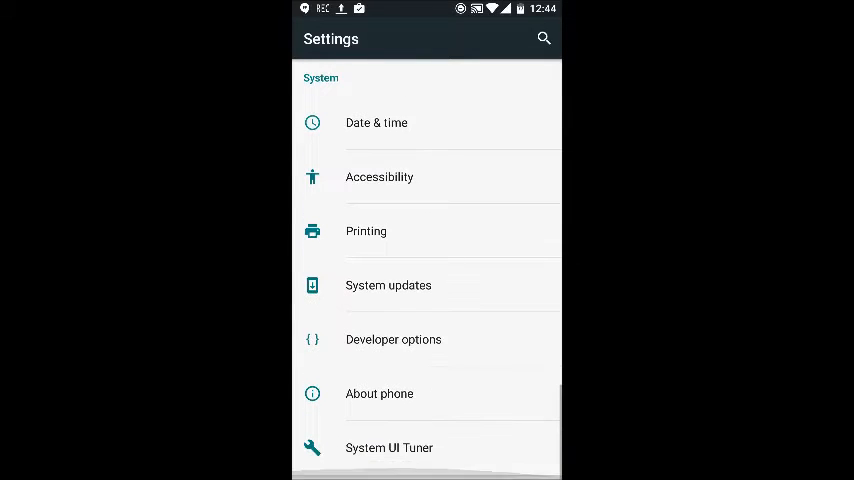
pyautogui.click(379, 393)
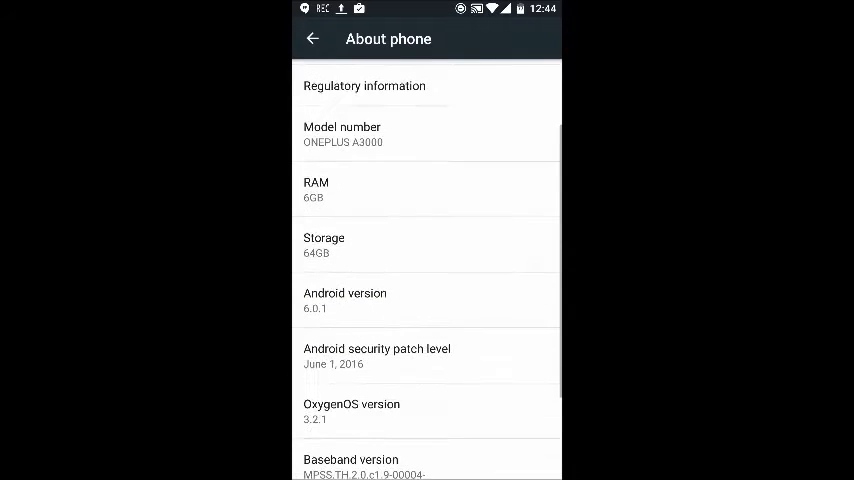
pyautogui.scroll(-3)
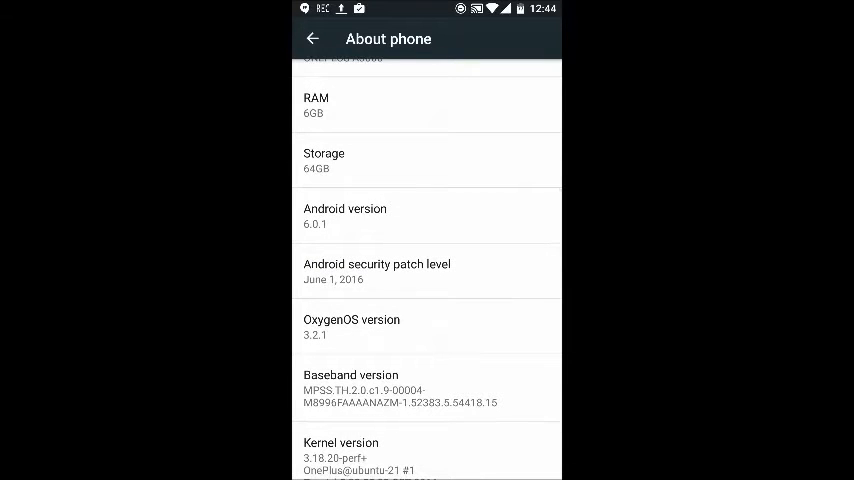
pyautogui.scroll(-3)
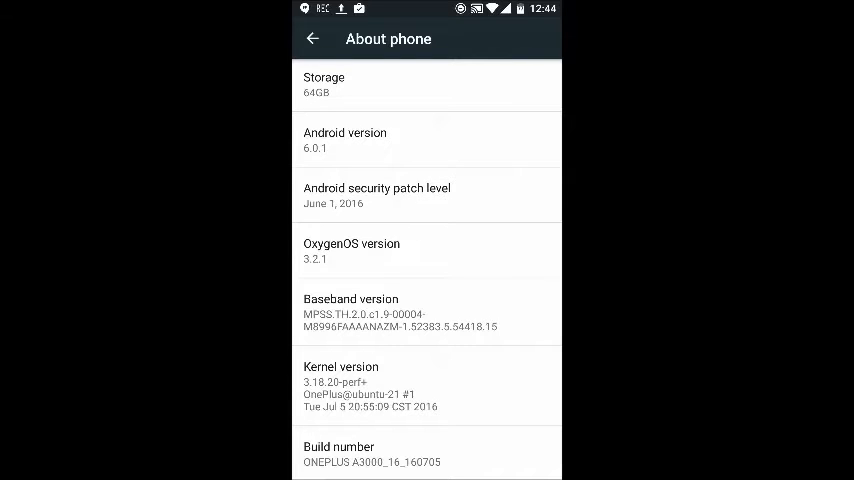
pyautogui.click(313, 38)
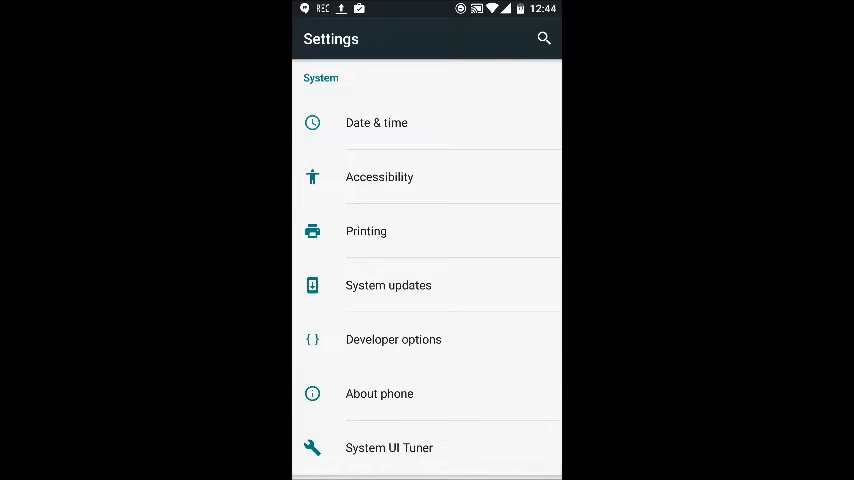
pyautogui.click(379, 393)
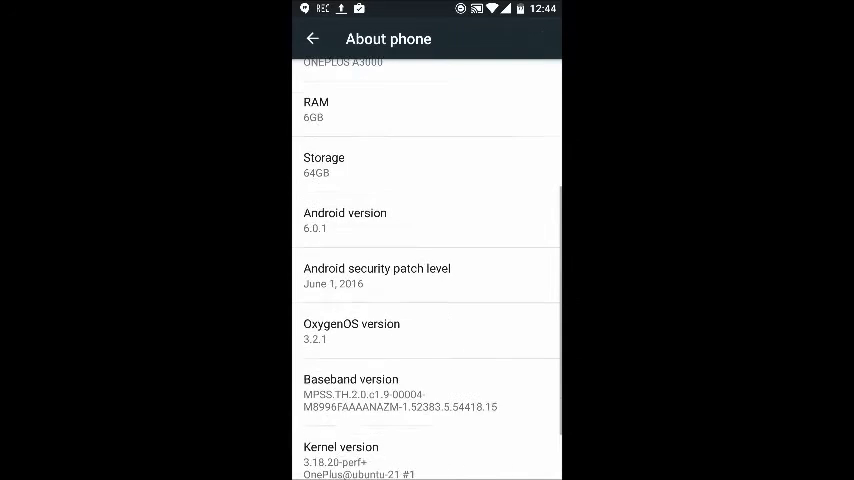
pyautogui.scroll(-3)
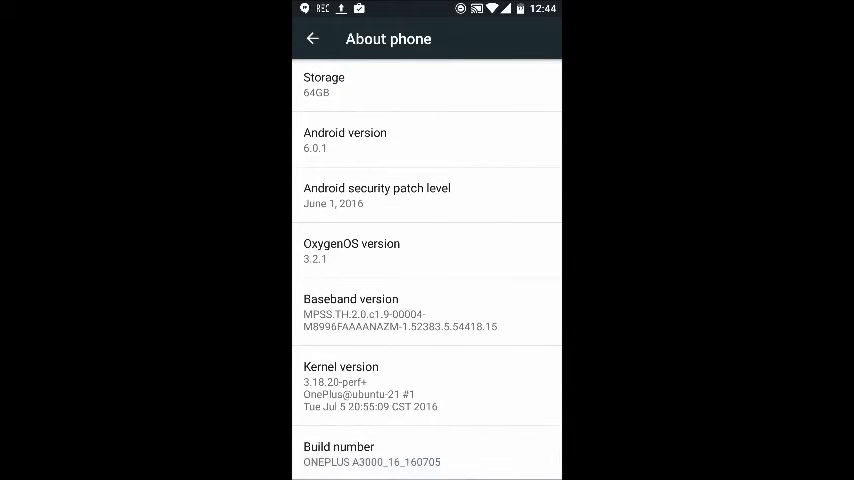
pyautogui.click(372, 453)
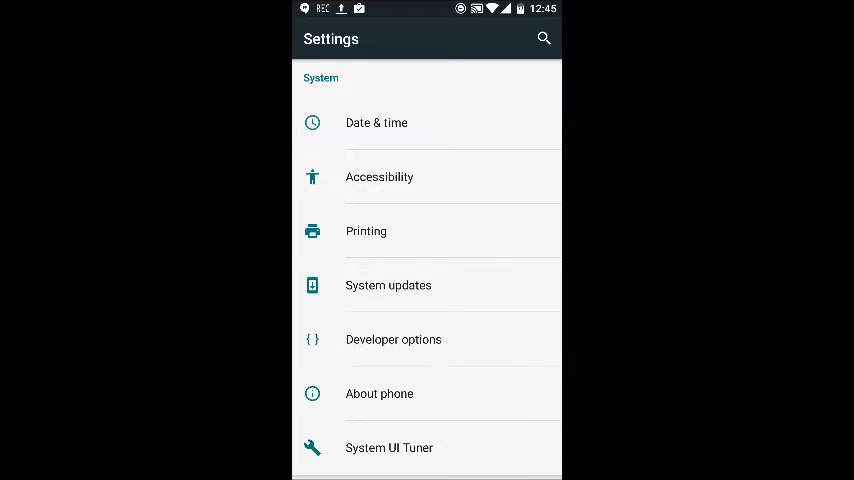
# In Developer options, switch the sRGB picture color mode off and back on.
pyautogui.click(393, 339)
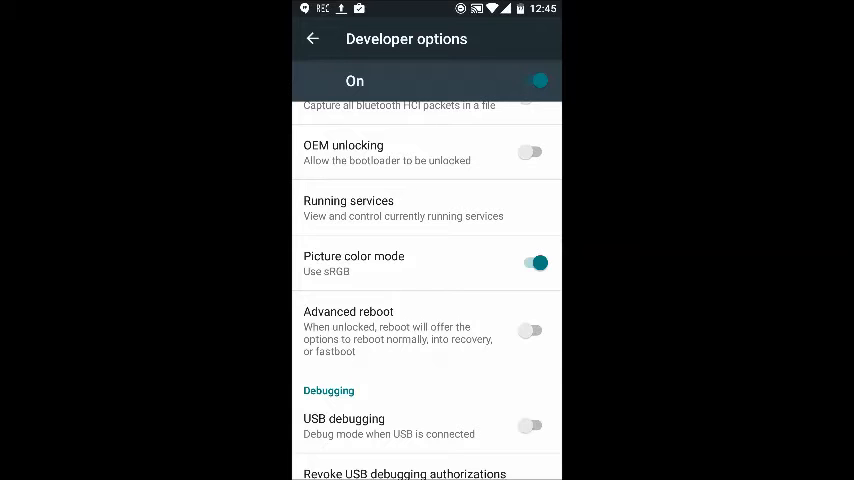
pyautogui.click(531, 262)
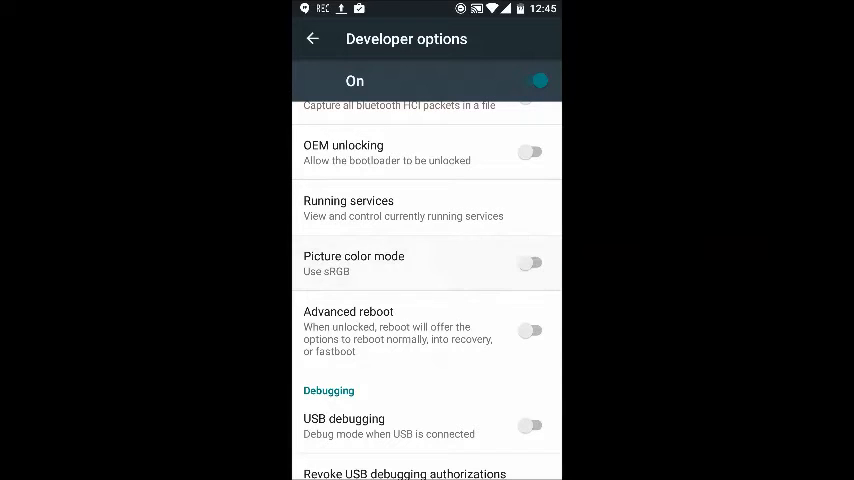
pyautogui.click(531, 263)
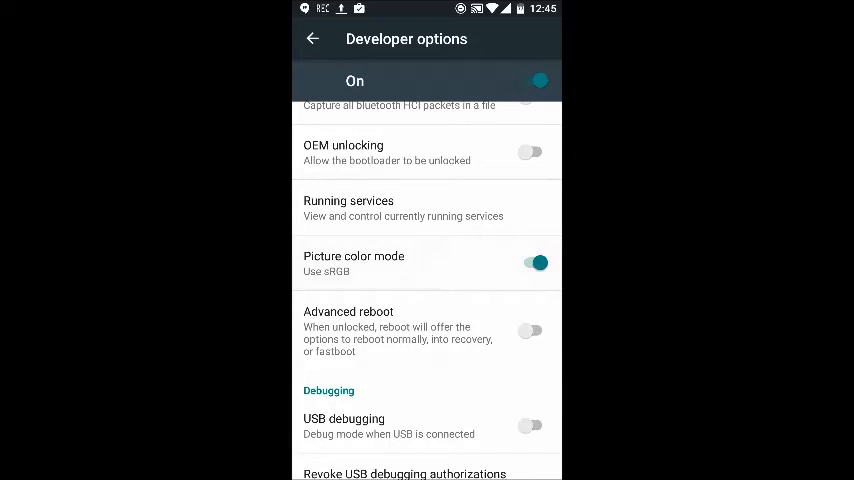
pyautogui.scroll(-3)
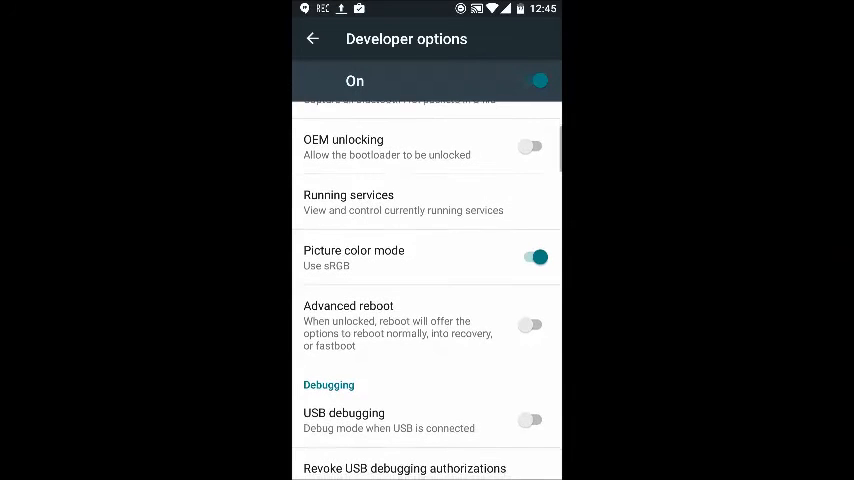
pyautogui.click(531, 256)
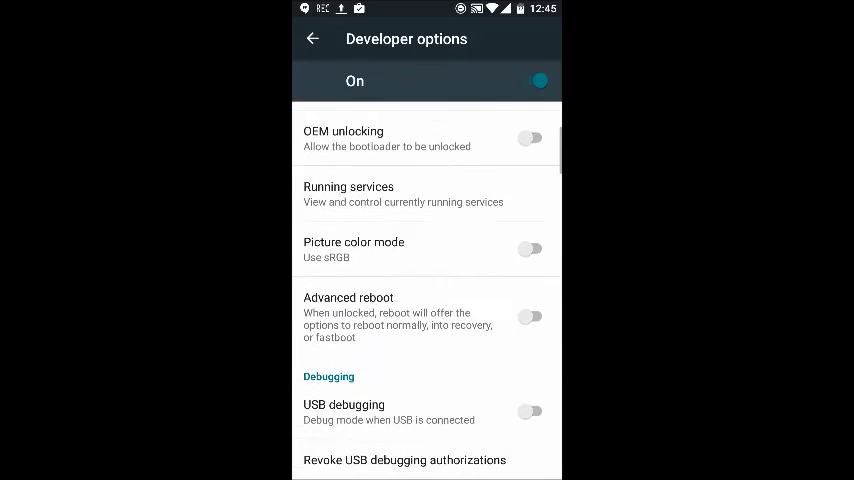
pyautogui.click(530, 249)
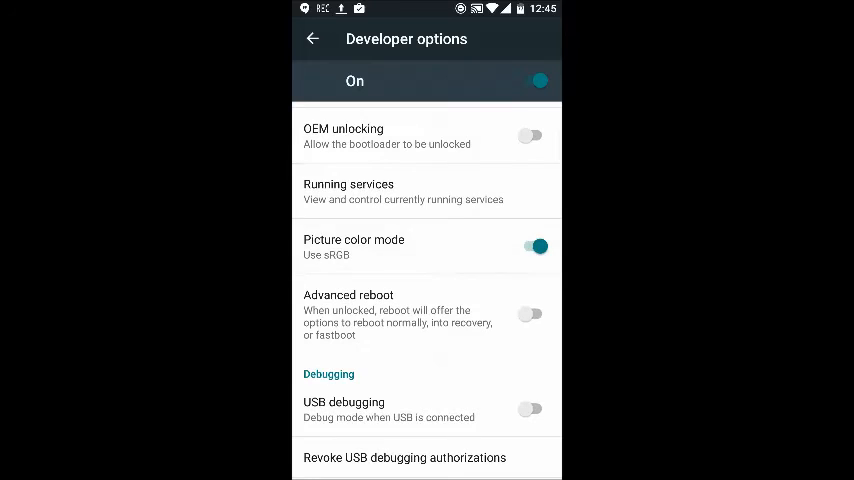